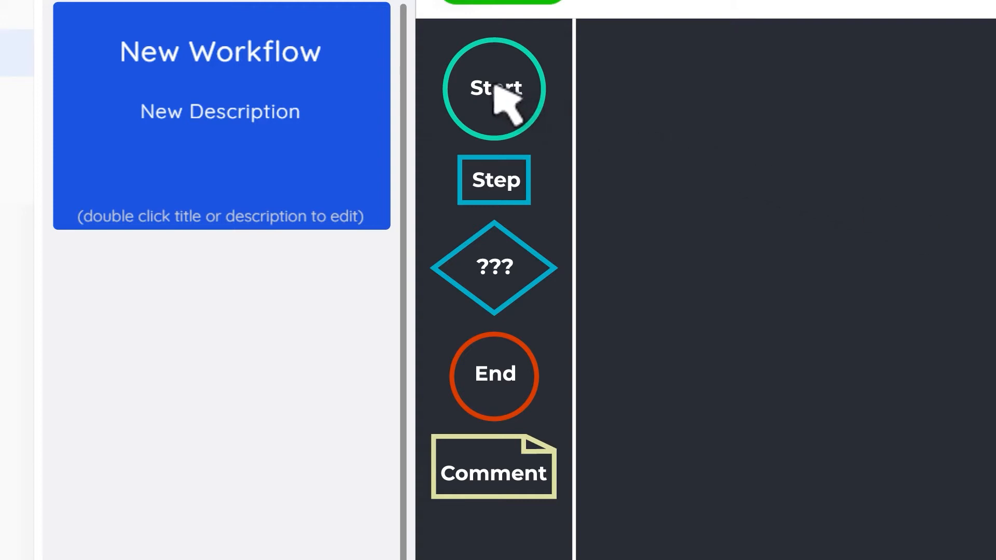
{"action": "mouse_move", "coordinate": [521, 126]}
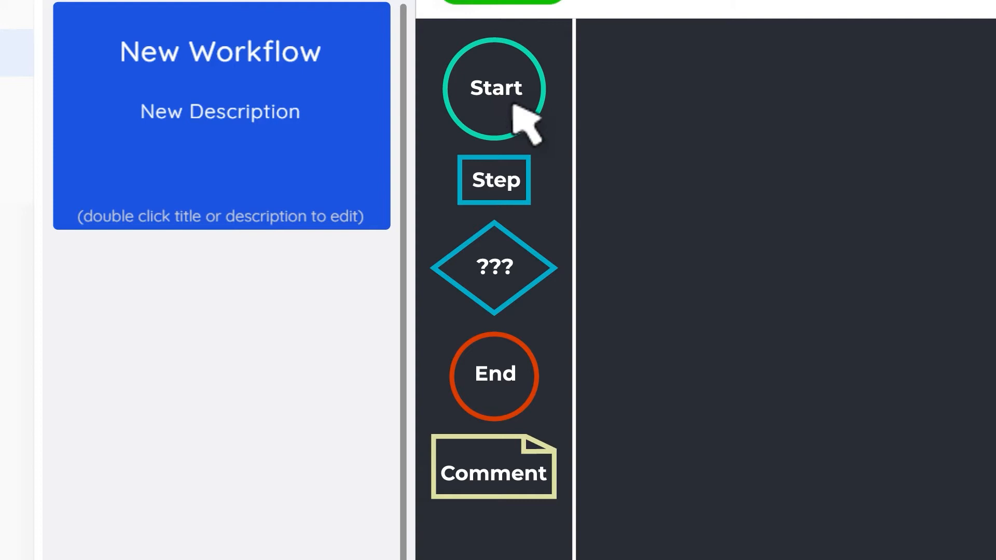
{"action": "mouse_move", "coordinate": [626, 282]}
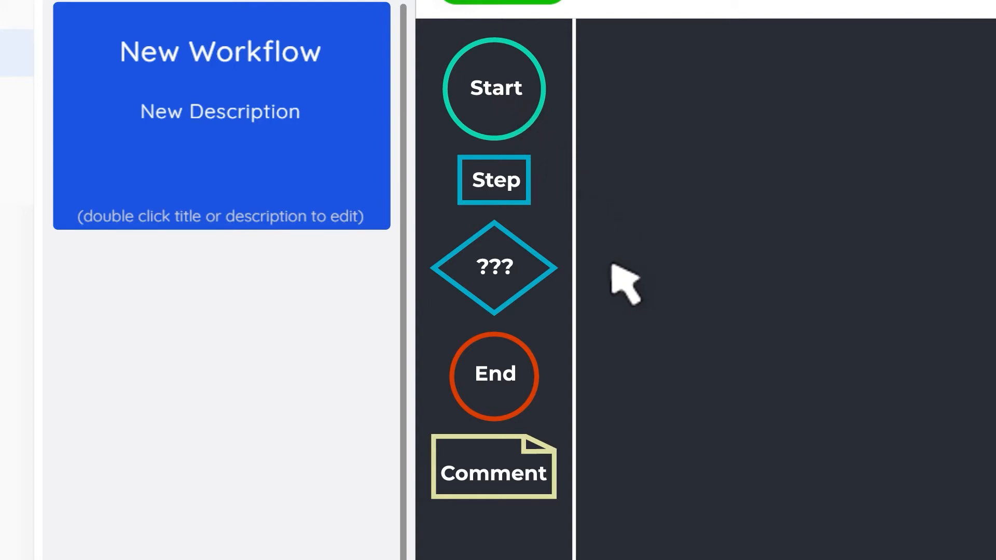
{"action": "mouse_move", "coordinate": [558, 454]}
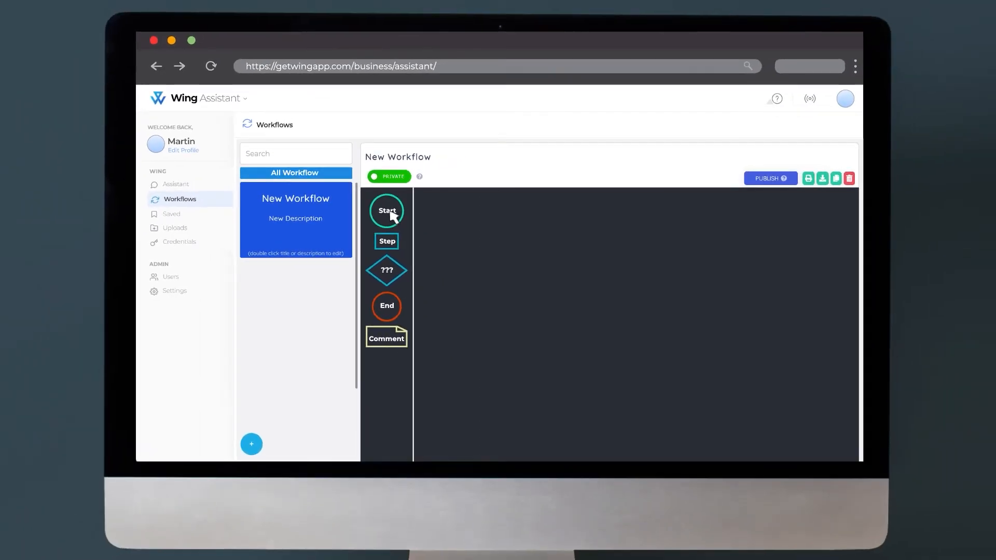
Place a Start node with a Contact Applicant step centered beneath it.
{"action": "left_click_drag", "start_coordinate": [387, 210], "coordinate": [639, 216]}
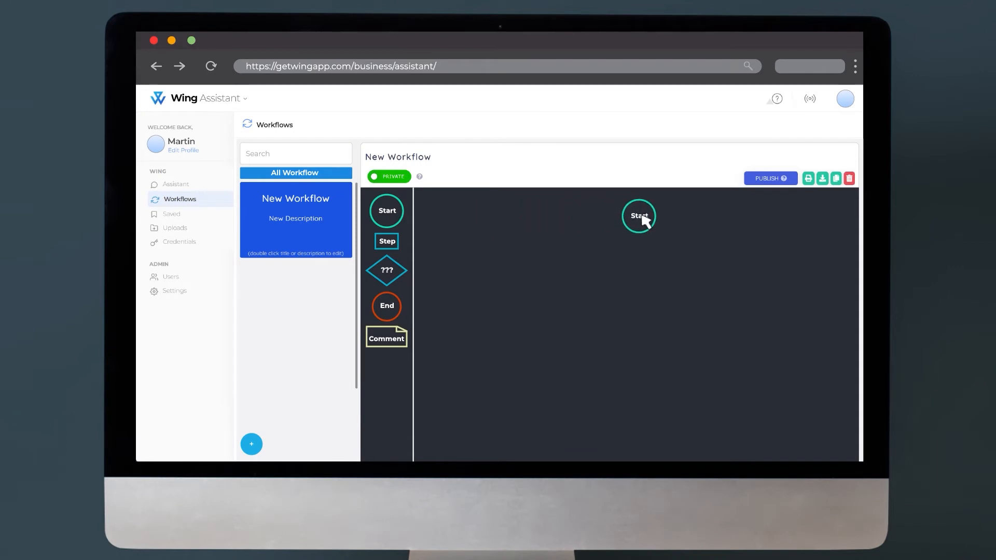
{"action": "mouse_move", "coordinate": [488, 251]}
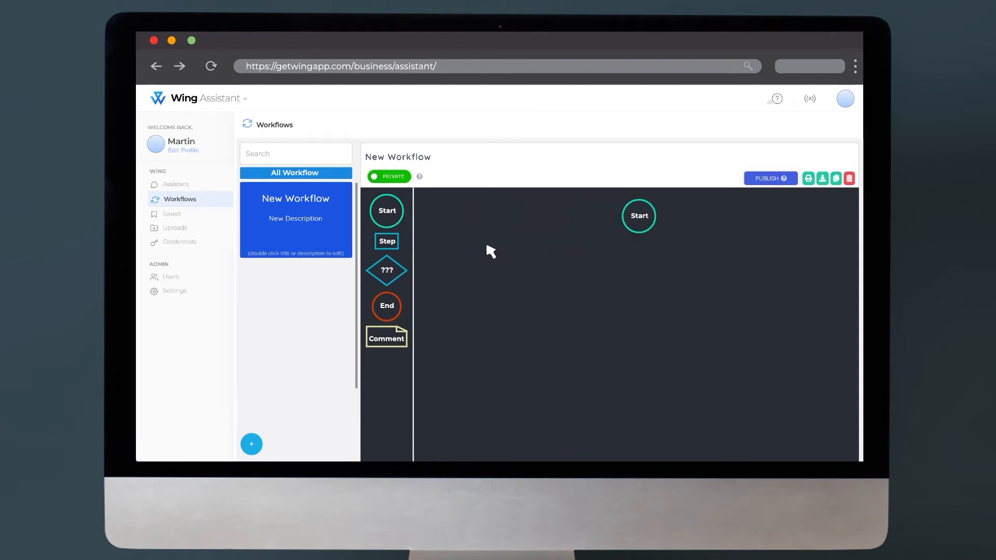
{"action": "left_click_drag", "start_coordinate": [385, 240], "coordinate": [529, 253]}
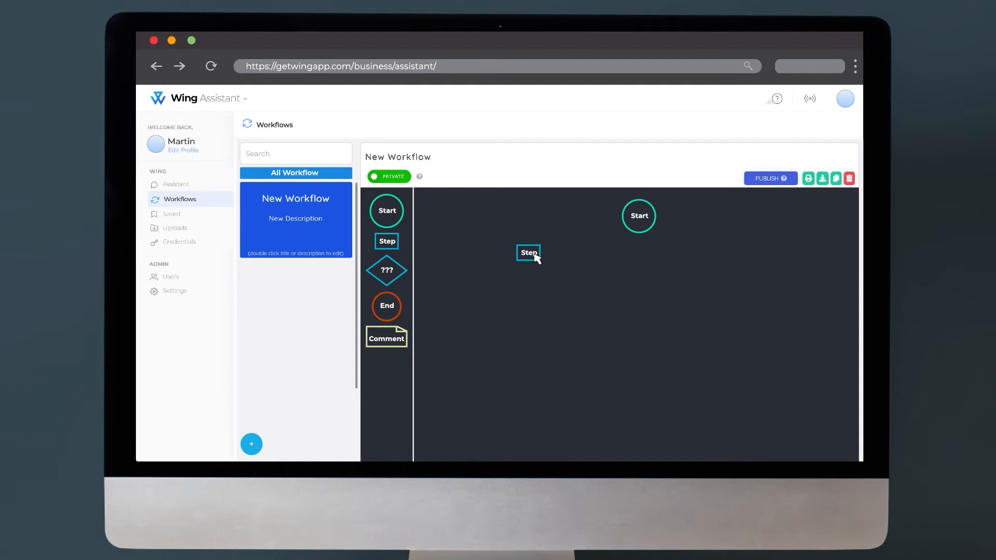
{"action": "left_click_drag", "start_coordinate": [527, 253], "coordinate": [641, 261]}
{"action": "type", "text": "Contact Applicant"}
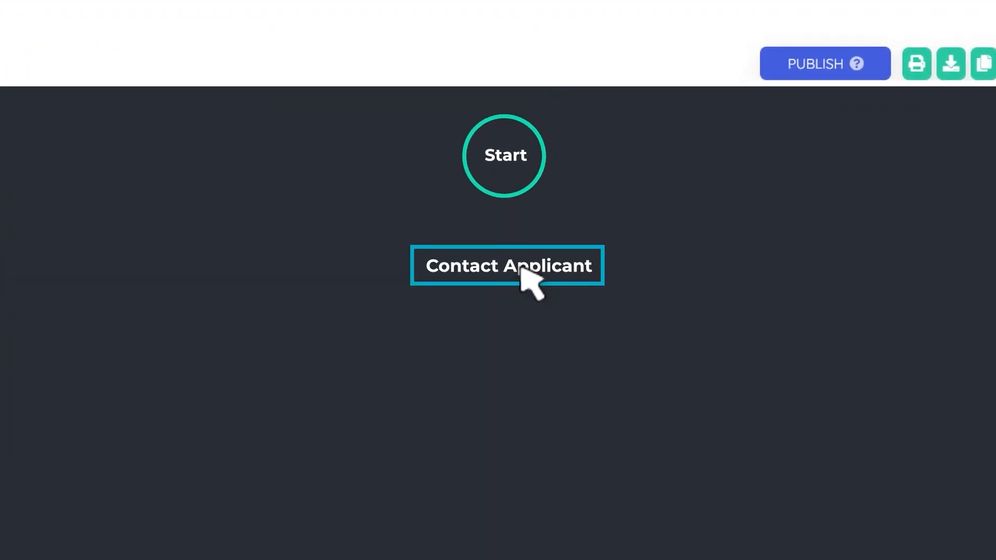
{"action": "mouse_move", "coordinate": [511, 215]}
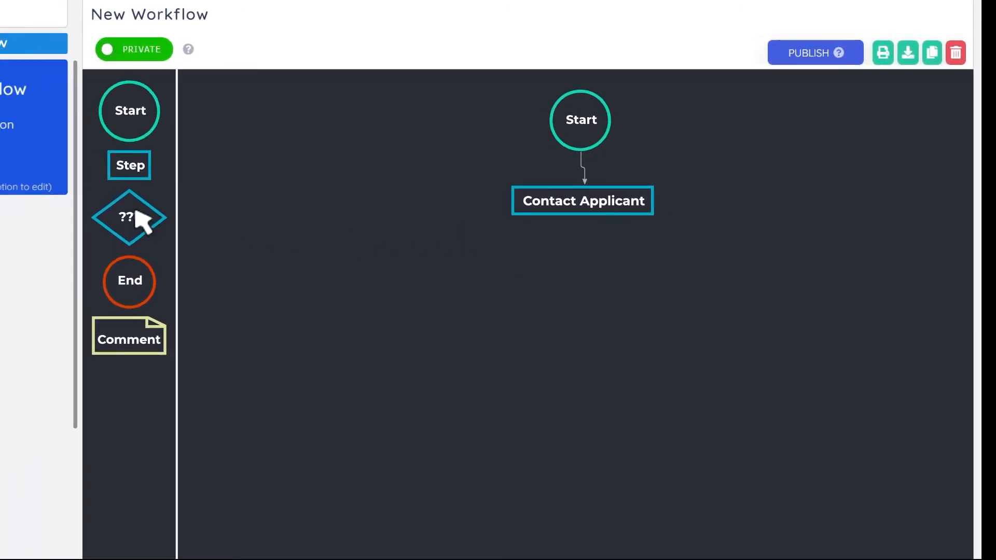
Add an Applicant responded decision connected below Contact Applicant.
{"action": "left_click_drag", "start_coordinate": [128, 215], "coordinate": [567, 286]}
{"action": "type", "text": "Applicant responded"}
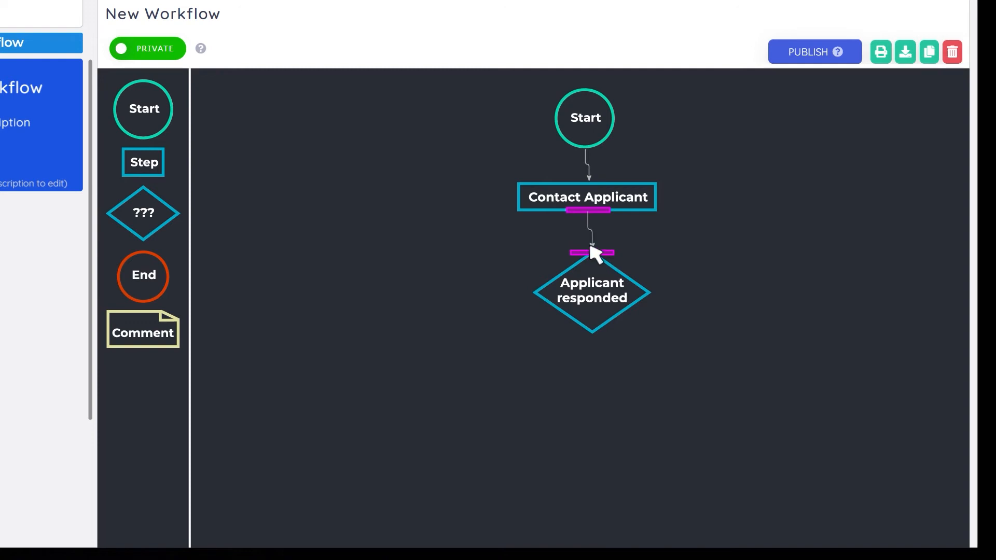
{"action": "left_click_drag", "start_coordinate": [143, 161], "coordinate": [548, 333]}
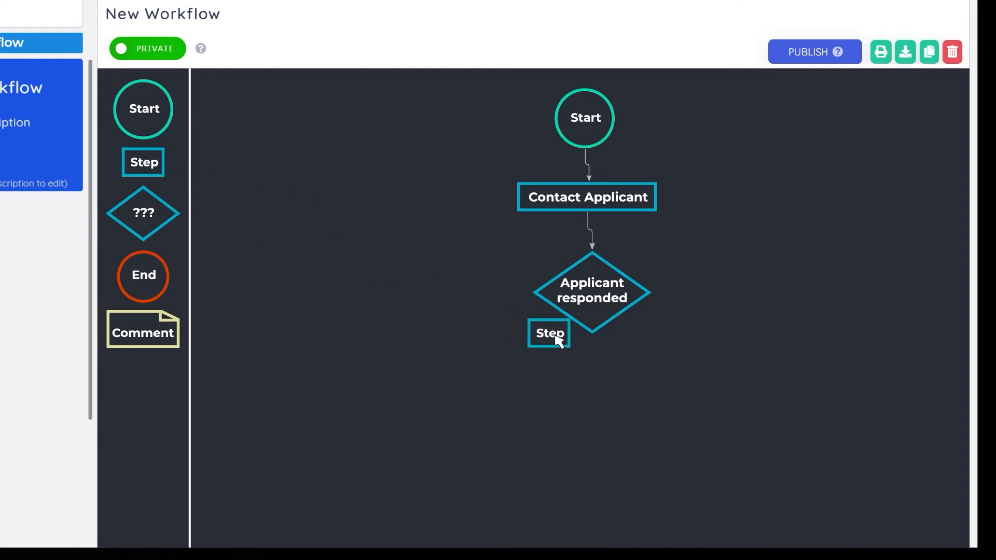
Add a Schedule for interview step linked as the decision's Yes branch.
{"action": "left_click_drag", "start_coordinate": [550, 333], "coordinate": [684, 389]}
{"action": "type", "text": "chedule for interview"}
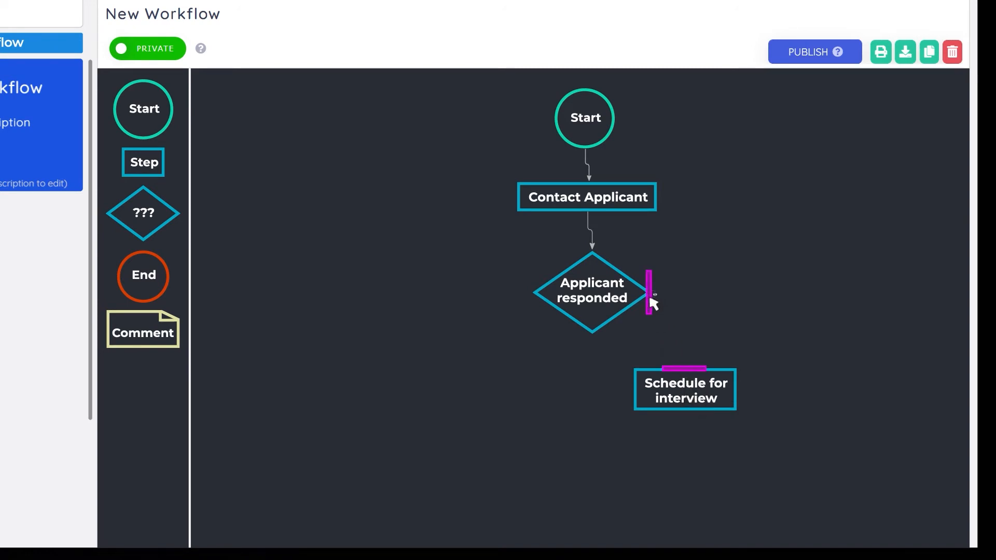
{"action": "left_click_drag", "start_coordinate": [647, 293], "coordinate": [685, 368]}
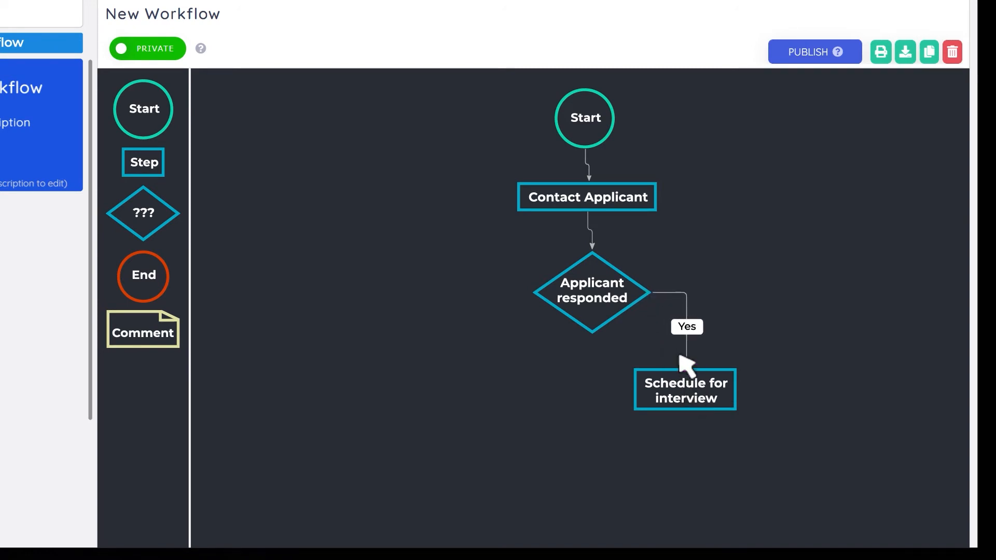
{"action": "mouse_move", "coordinate": [152, 286]}
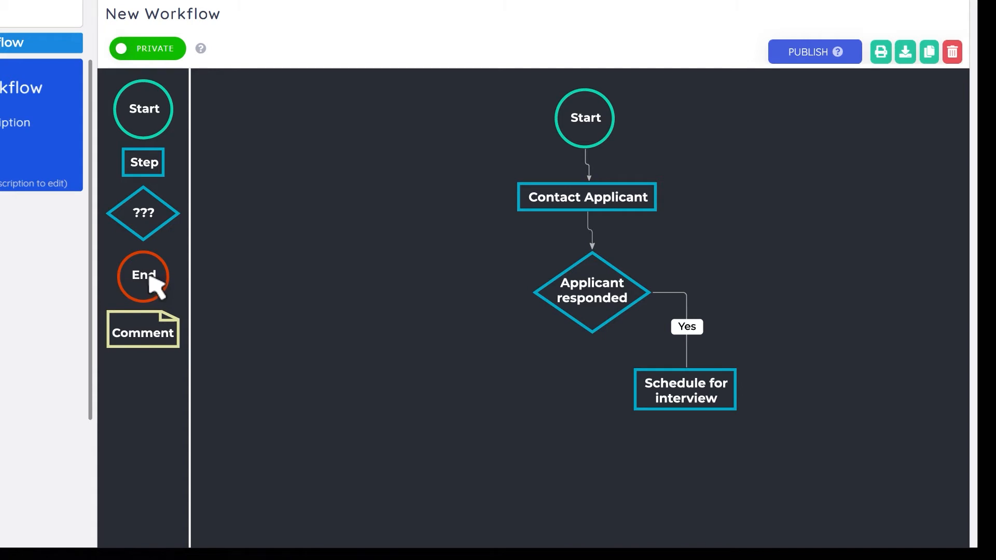
Add an End node connected below Schedule for interview.
{"action": "left_click_drag", "start_coordinate": [143, 275], "coordinate": [689, 477]}
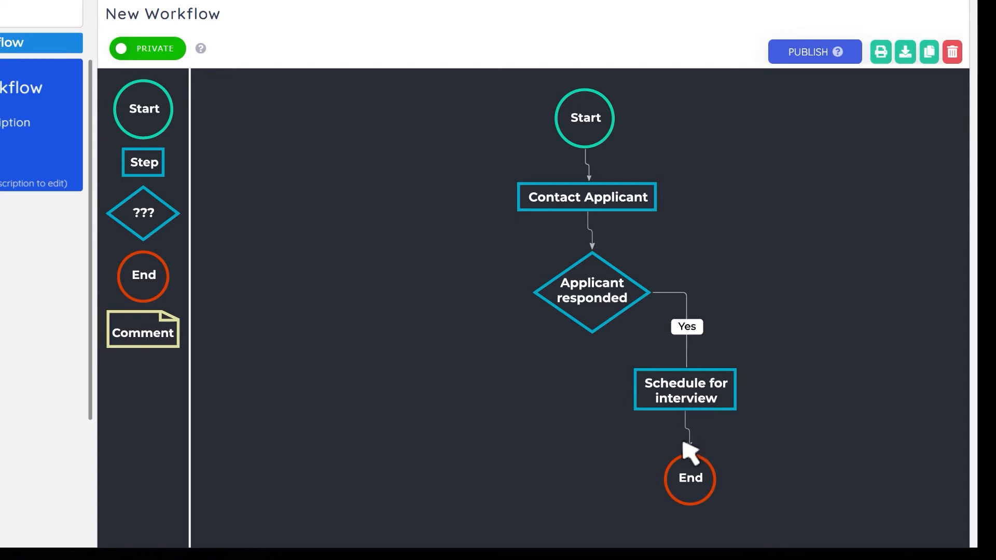
{"action": "mouse_move", "coordinate": [805, 307]}
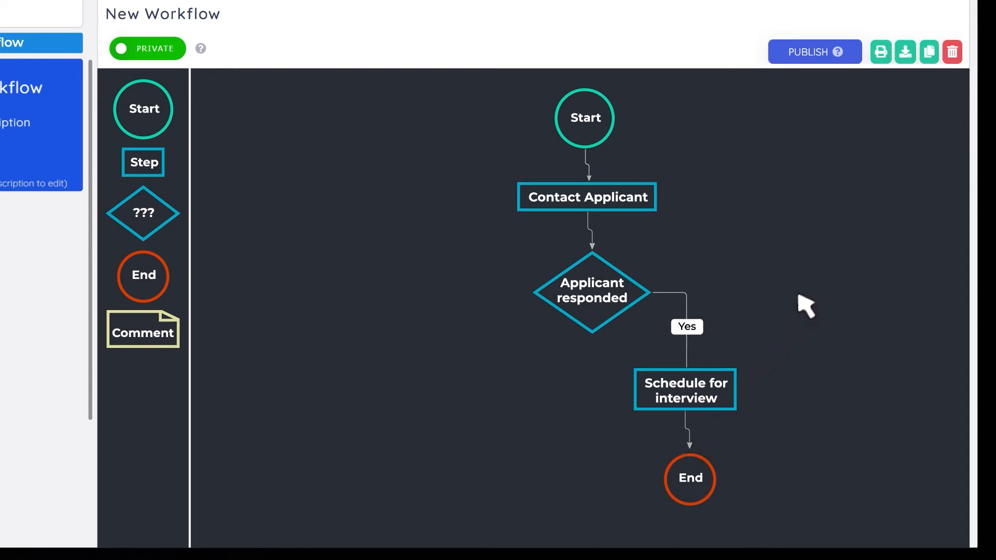
{"action": "mouse_move", "coordinate": [454, 282]}
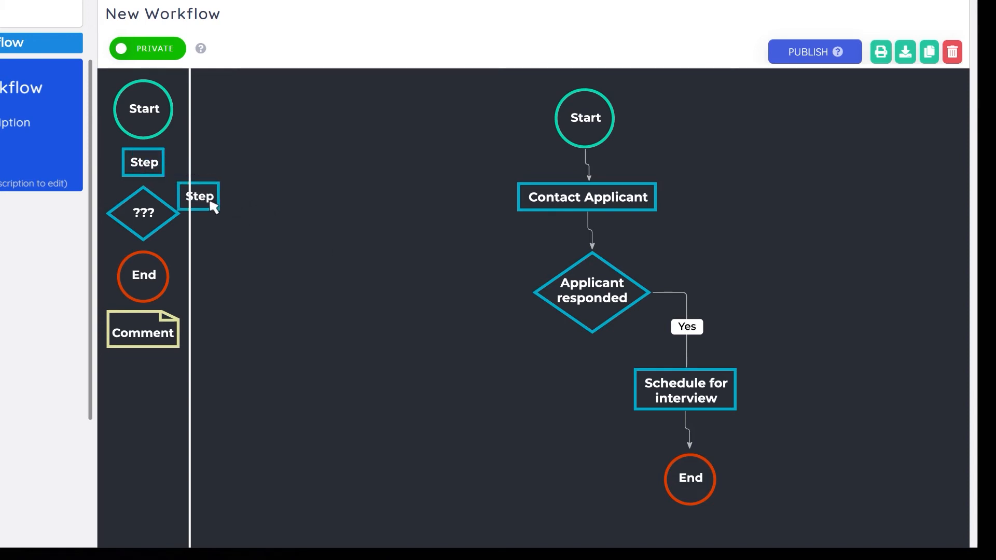
Add a Skip step on the decision's No branch.
{"action": "left_click_drag", "start_coordinate": [199, 196], "coordinate": [507, 383]}
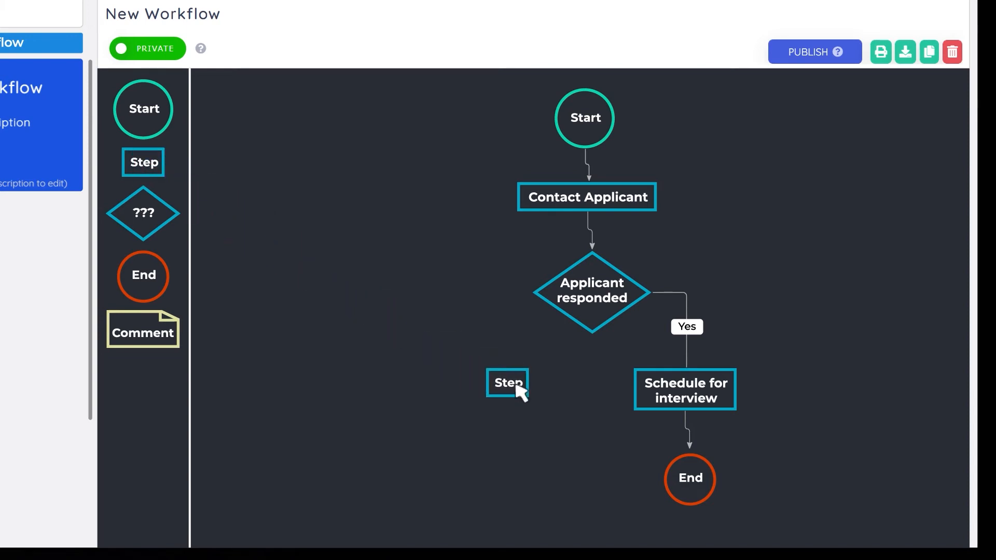
{"action": "type", "text": "Skip"}
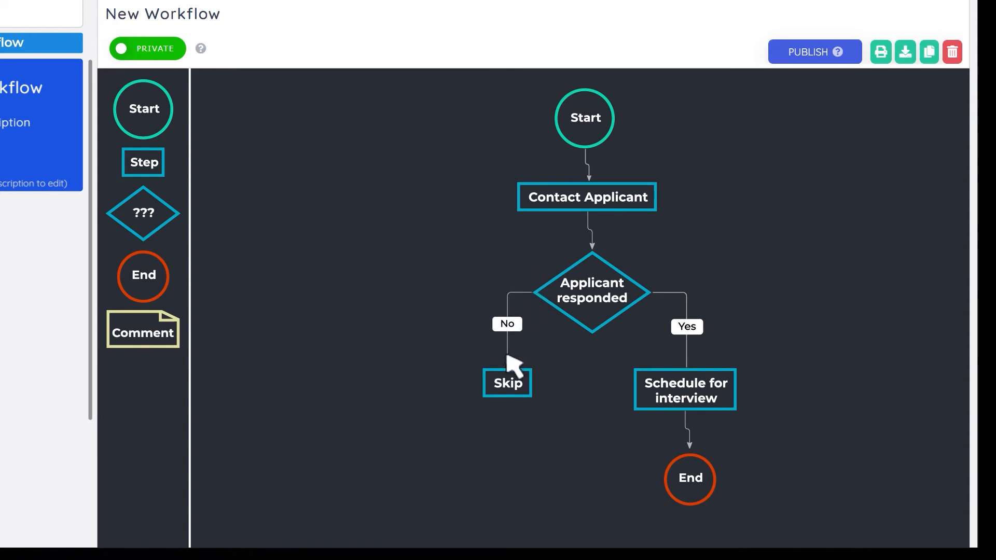
{"action": "mouse_move", "coordinate": [805, 287]}
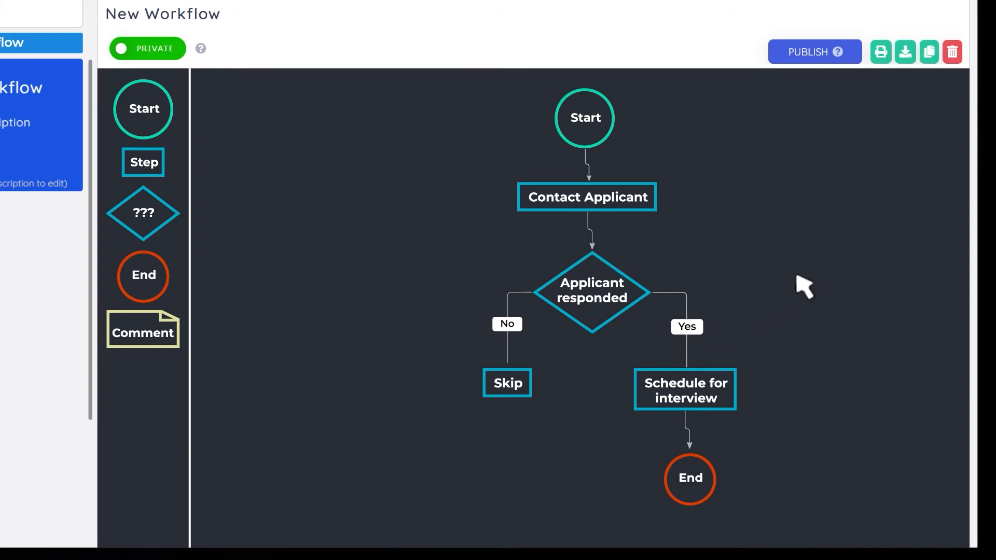
{"action": "mouse_move", "coordinate": [842, 261]}
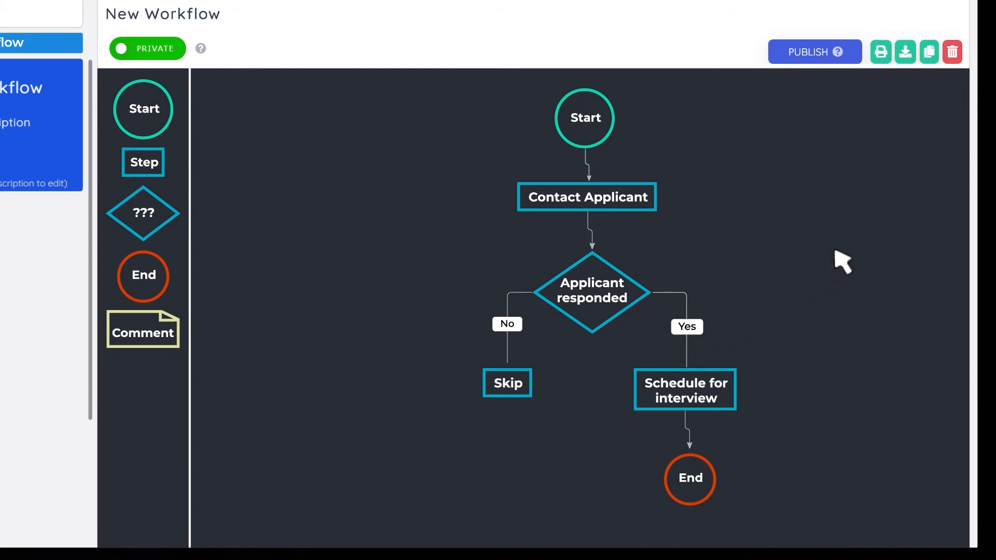
{"action": "mouse_move", "coordinate": [312, 357]}
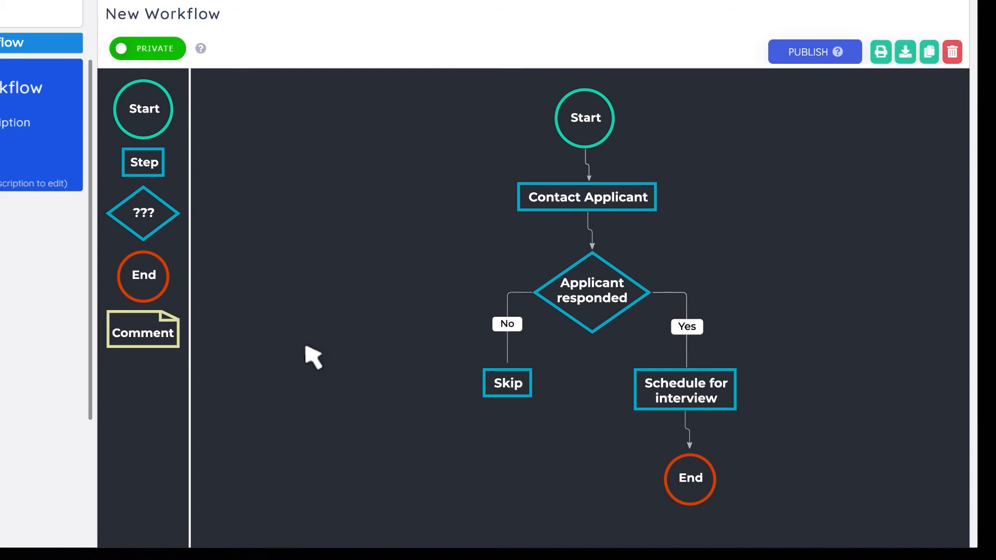
Place a Comment note to the right of Schedule for interview.
{"action": "left_click_drag", "start_coordinate": [142, 329], "coordinate": [224, 338]}
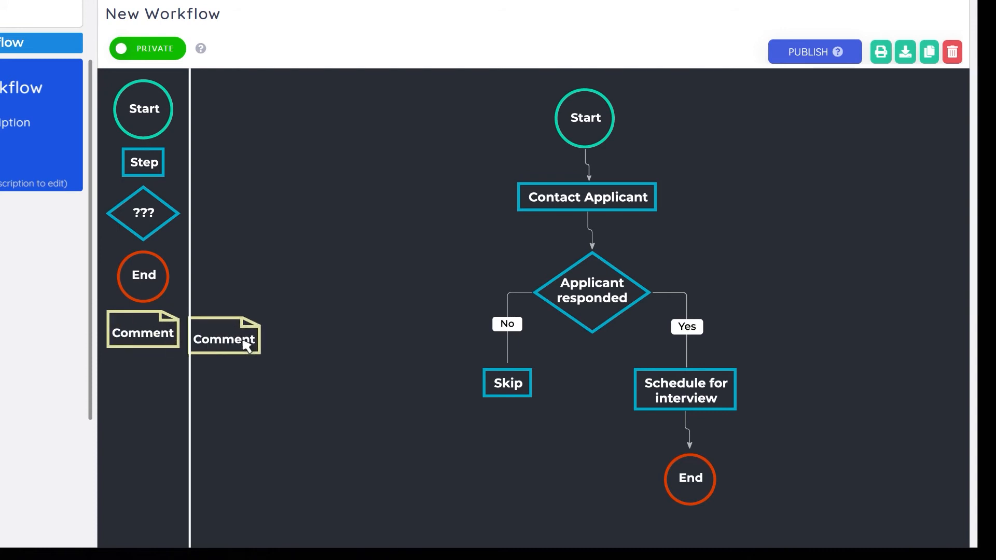
{"action": "left_click_drag", "start_coordinate": [224, 336], "coordinate": [832, 387]}
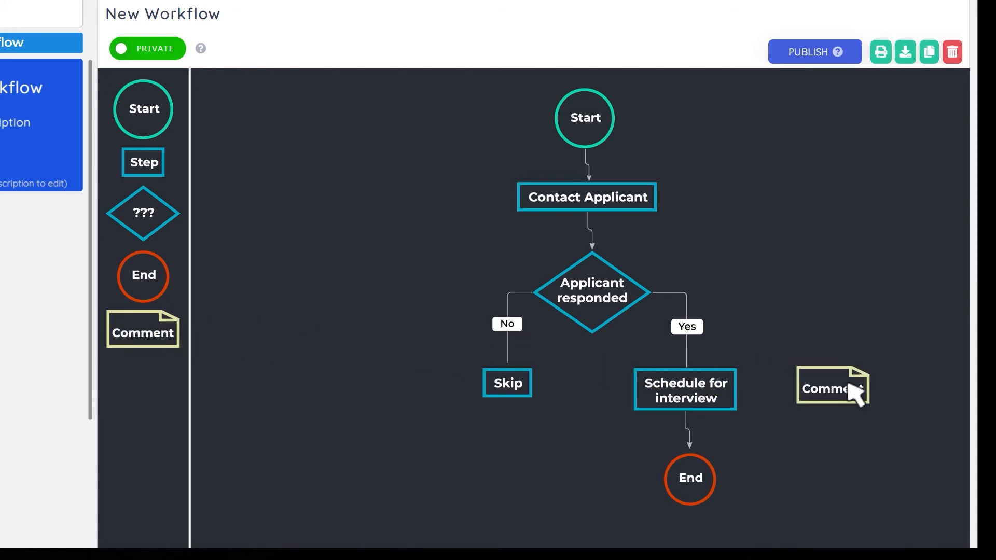